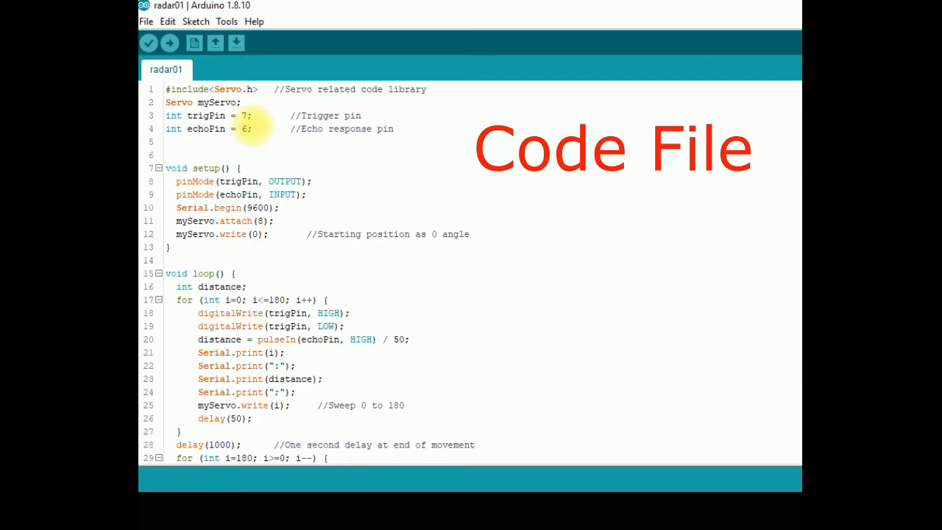
- Review the Radar_01 code down through the serialEvent parsing angle and distance into dot coordinates
scroll(down, 3)
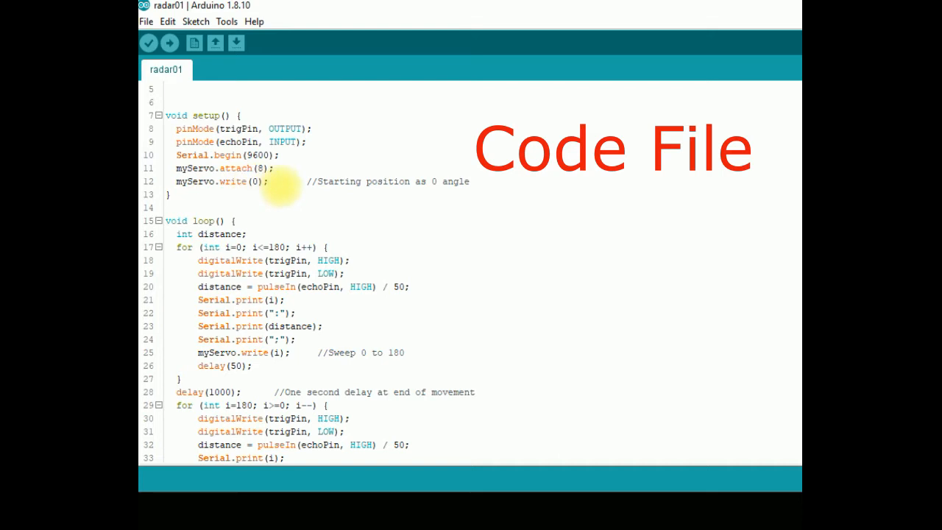
scroll(down, 3)
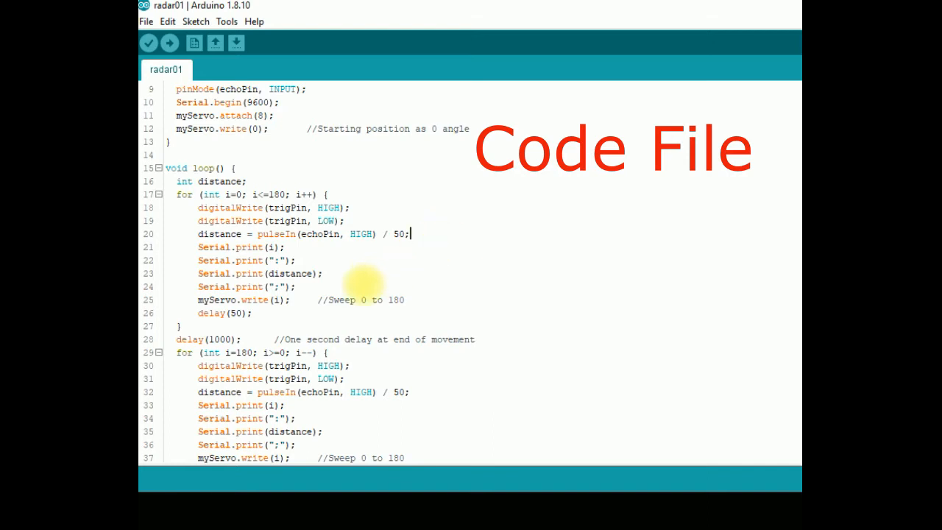
scroll(down, 3)
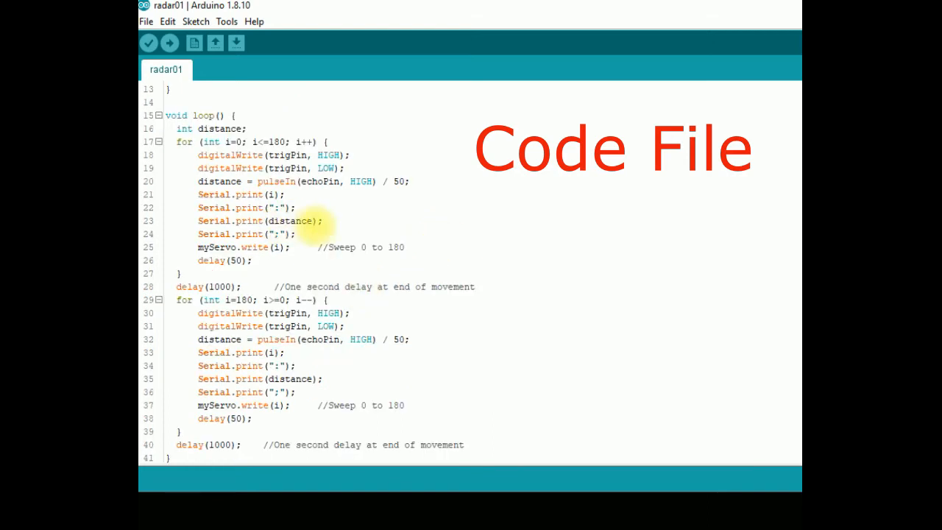
mouse_move(415, 308)
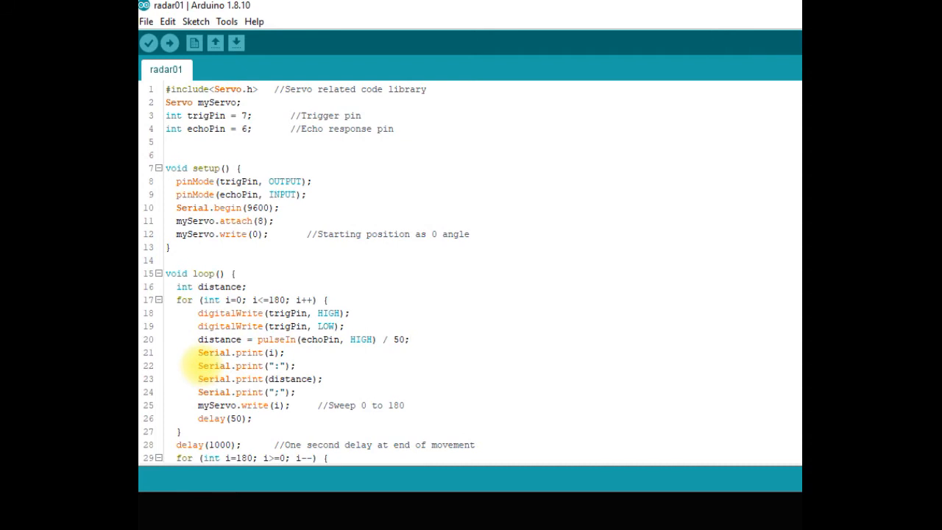
scroll(down, 3)
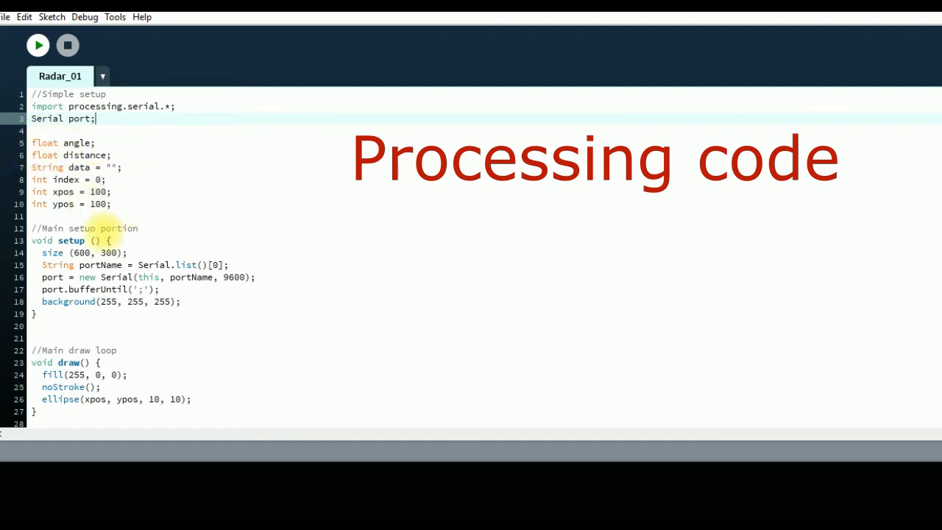
scroll(down, 3)
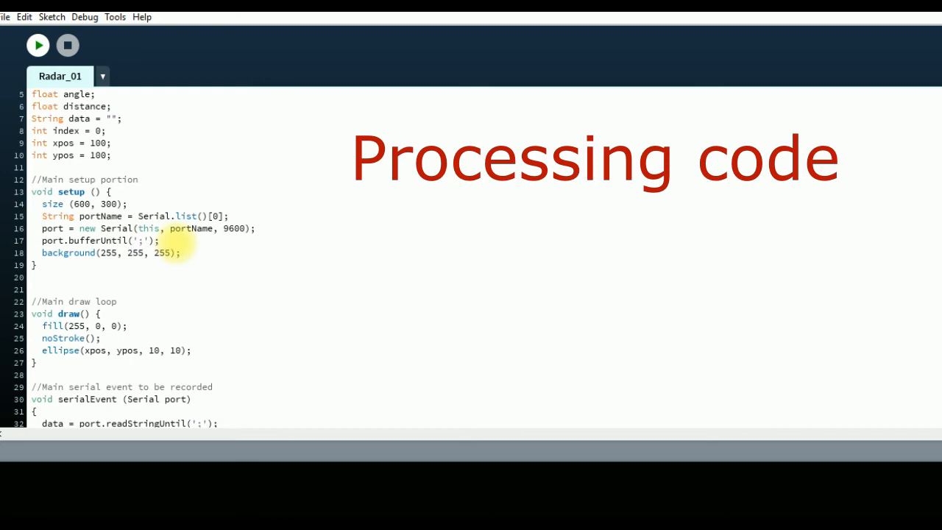
scroll(down, 3)
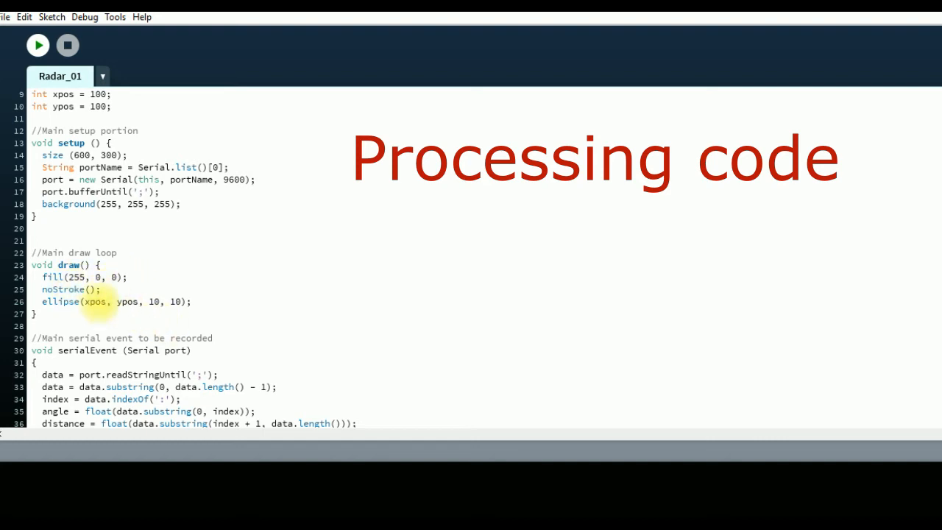
scroll(down, 3)
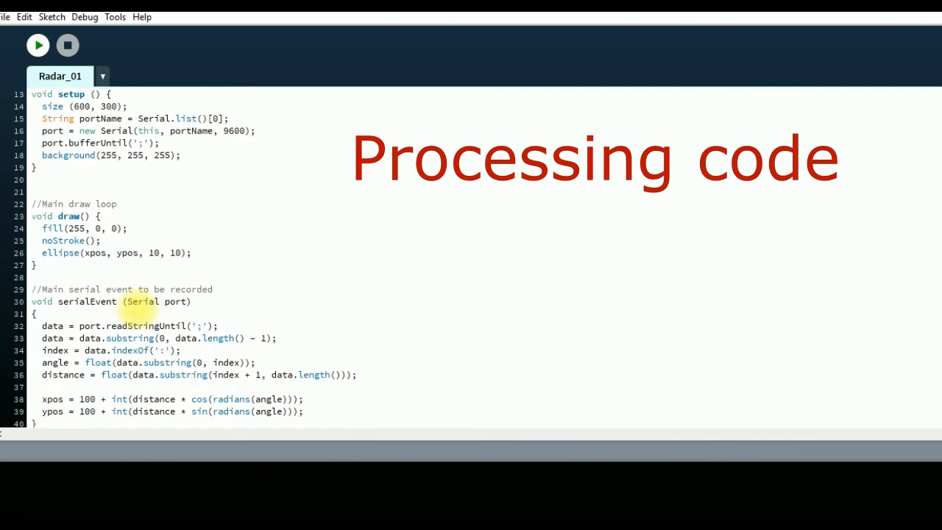
scroll(down, 3)
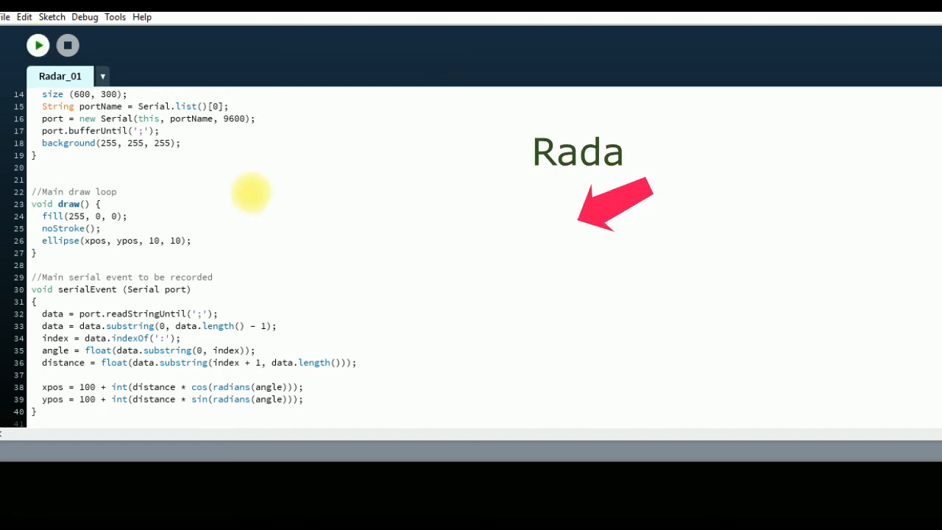
- Run the Radar_01 sketch so its output window plots the red sonar dot
click(38, 44)
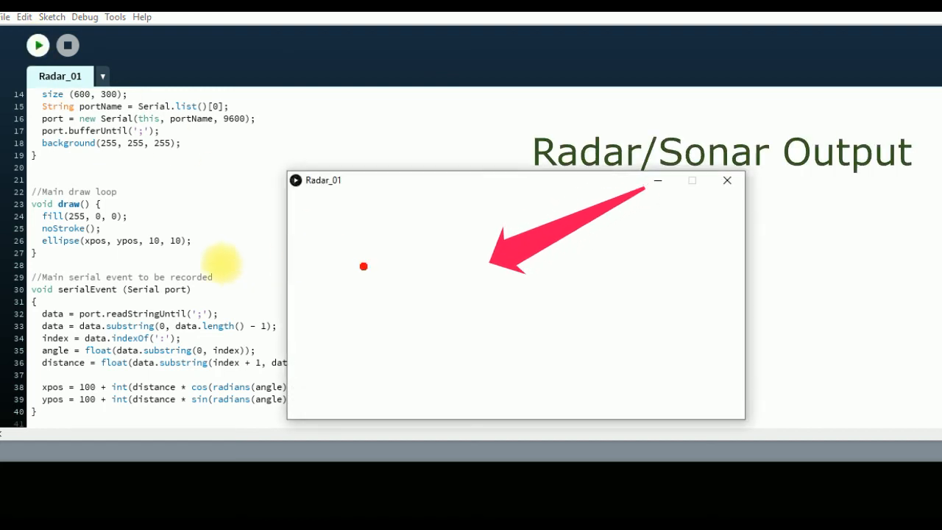